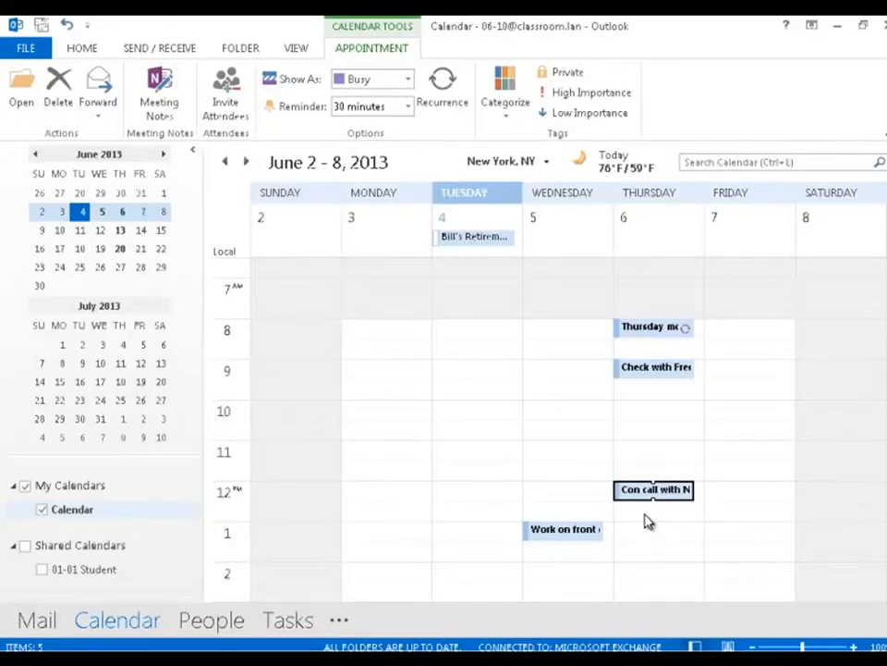
mouse_move(636, 475)
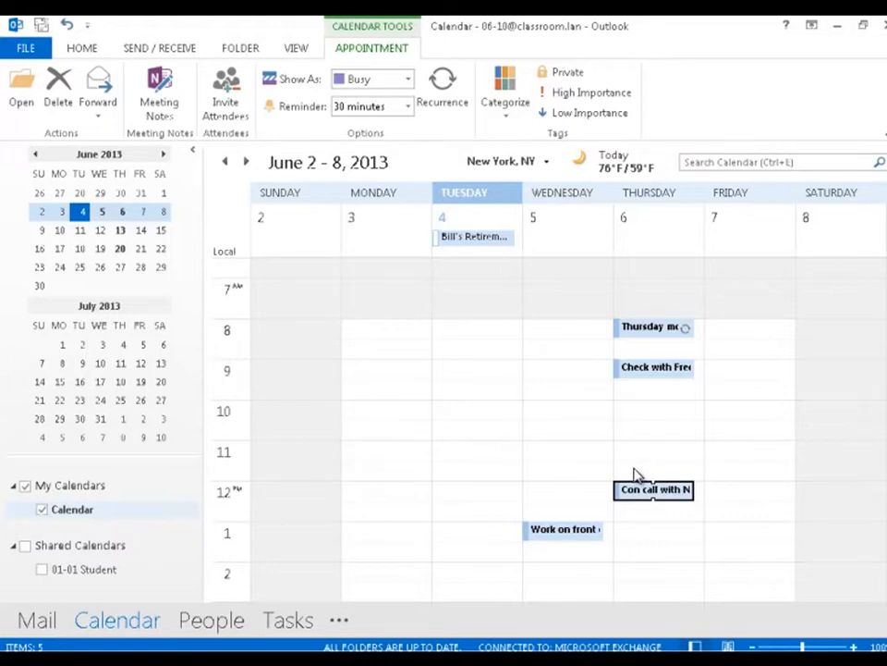
mouse_move(646, 473)
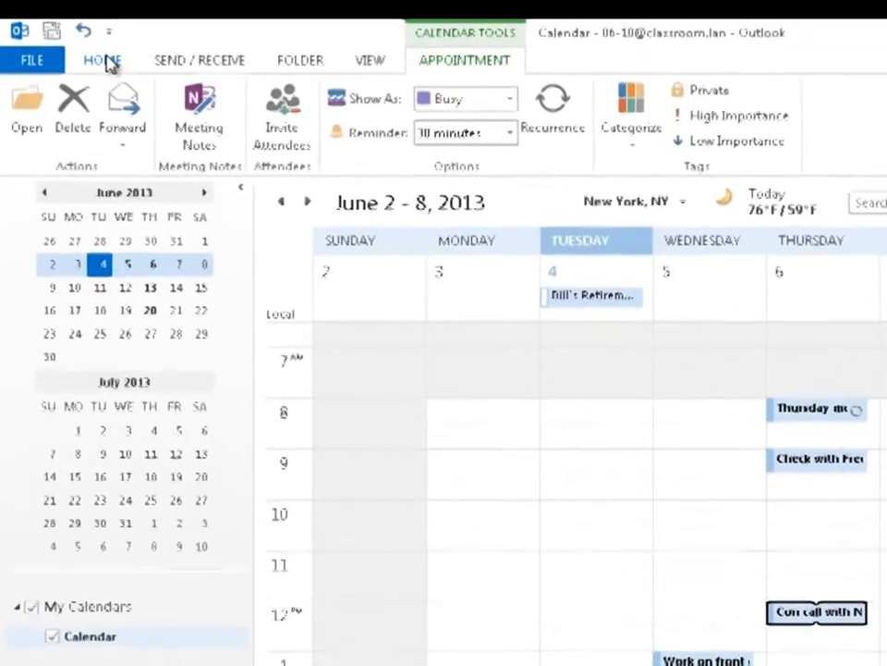
- Switch the ribbon to Home to show the general calendar commands
left_click(98, 60)
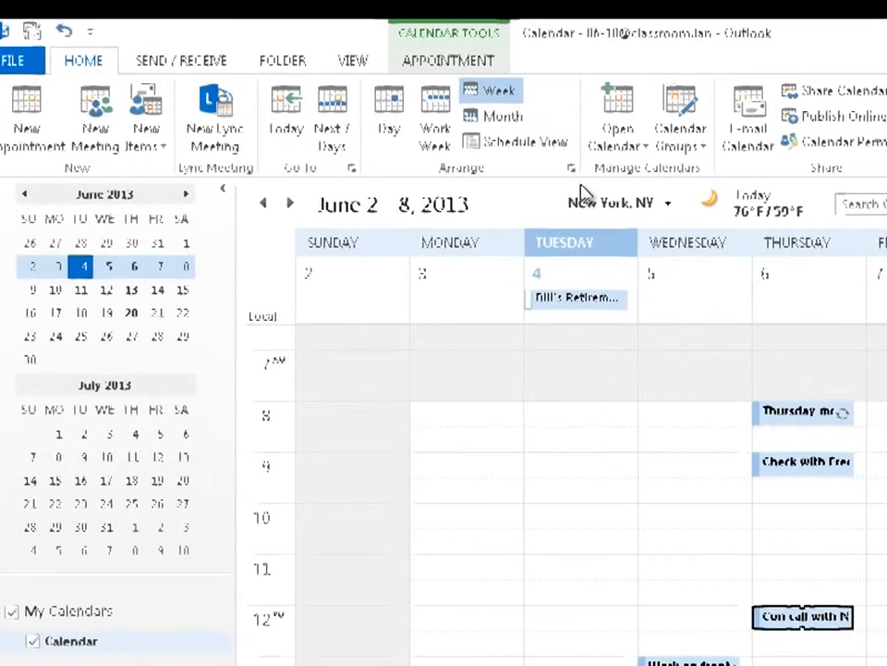
mouse_move(449, 114)
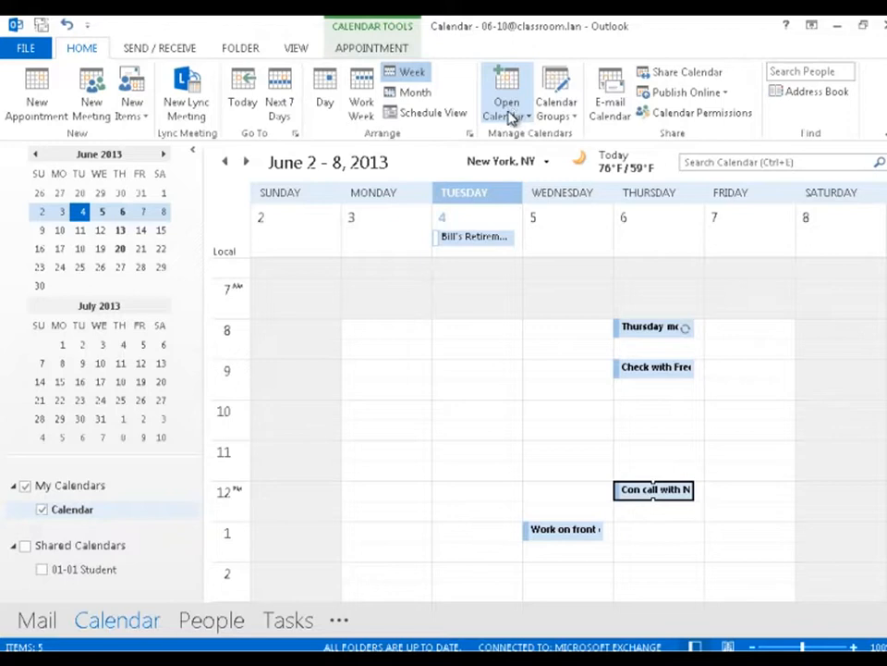
- Search '10' in the address book via Open Calendar and select the 10-05 Student entry
left_click(506, 93)
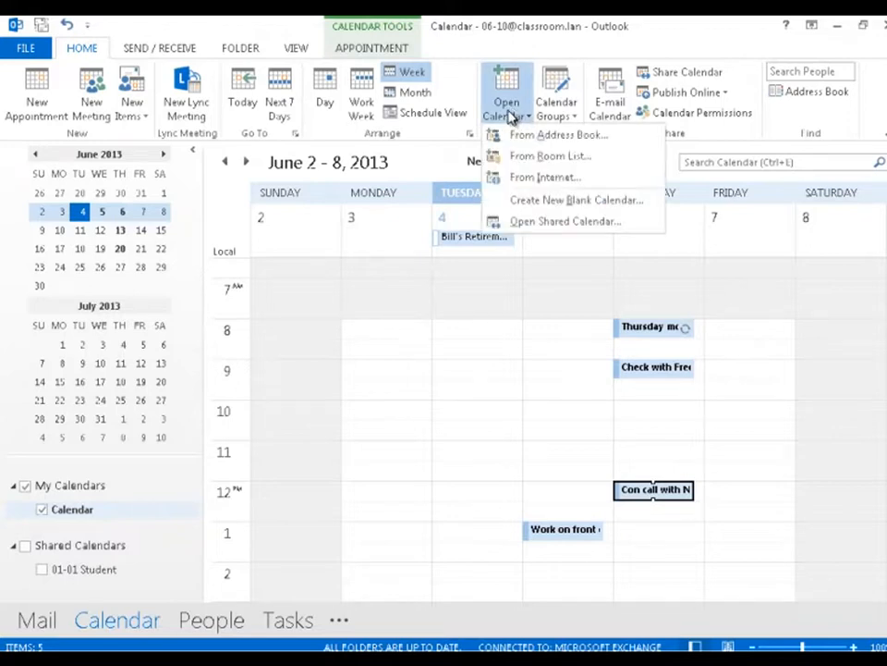
mouse_move(559, 137)
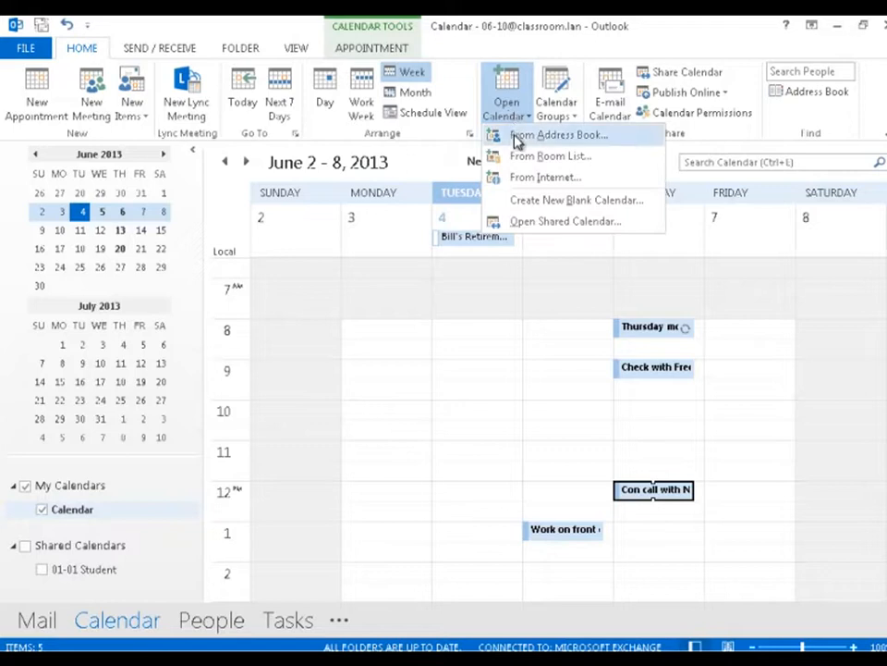
left_click(551, 134)
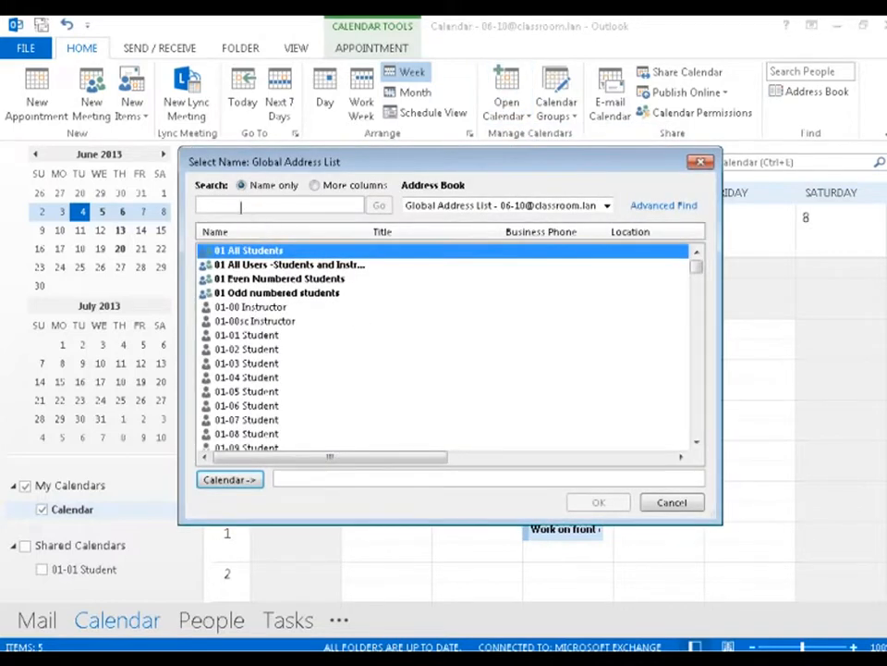
type("10")
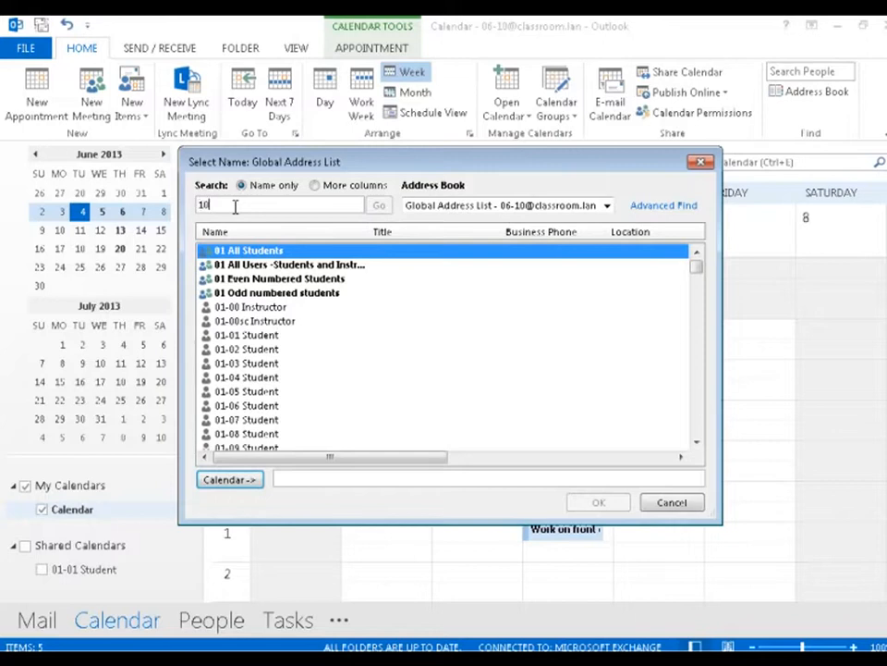
type("10")
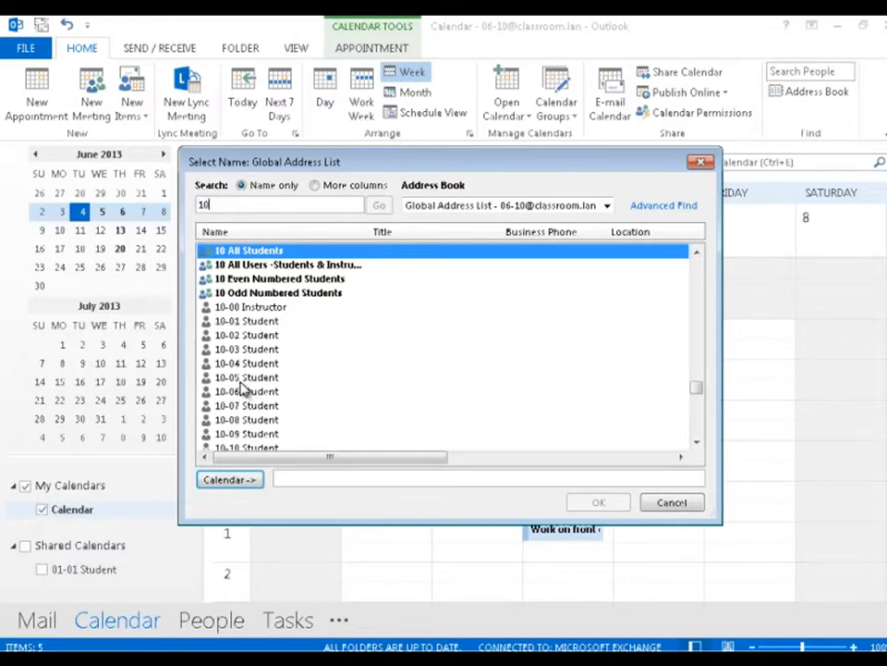
left_click(248, 377)
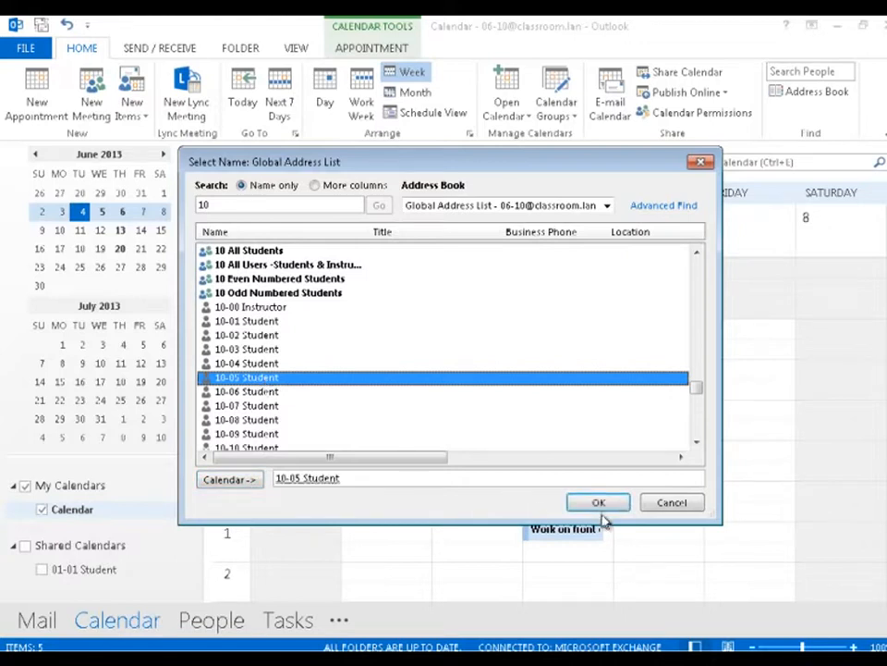
left_click(599, 502)
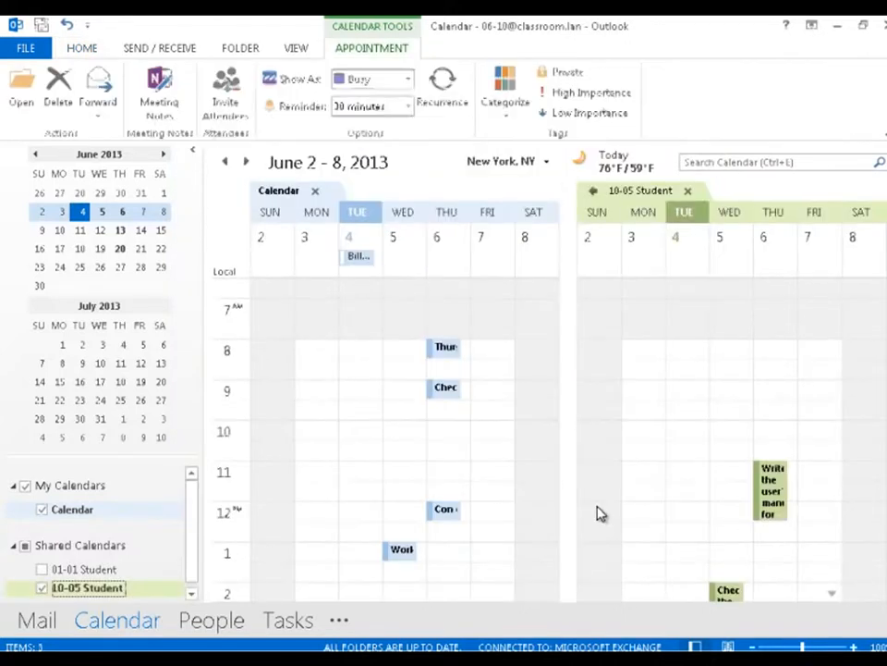
mouse_move(659, 200)
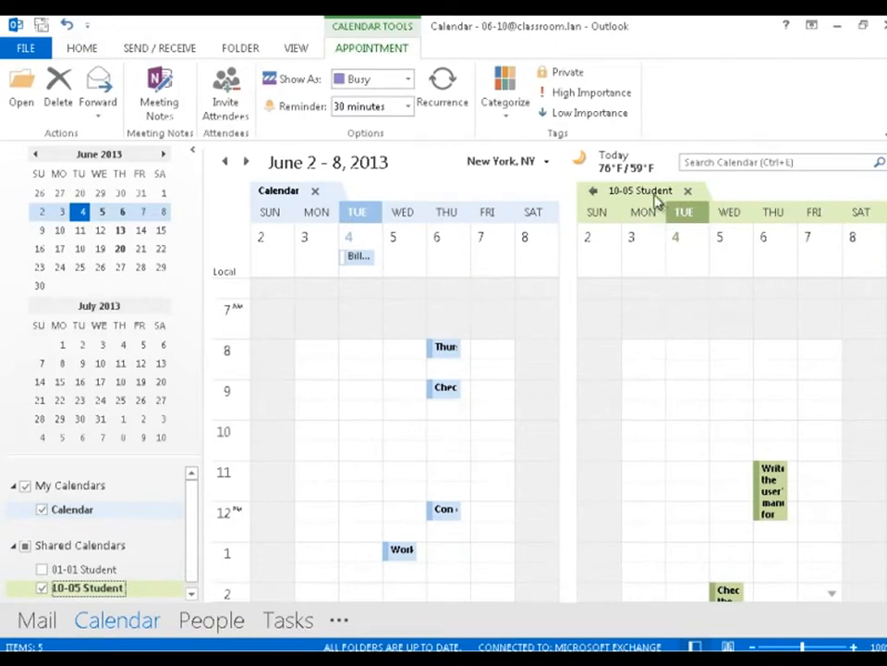
mouse_move(749, 377)
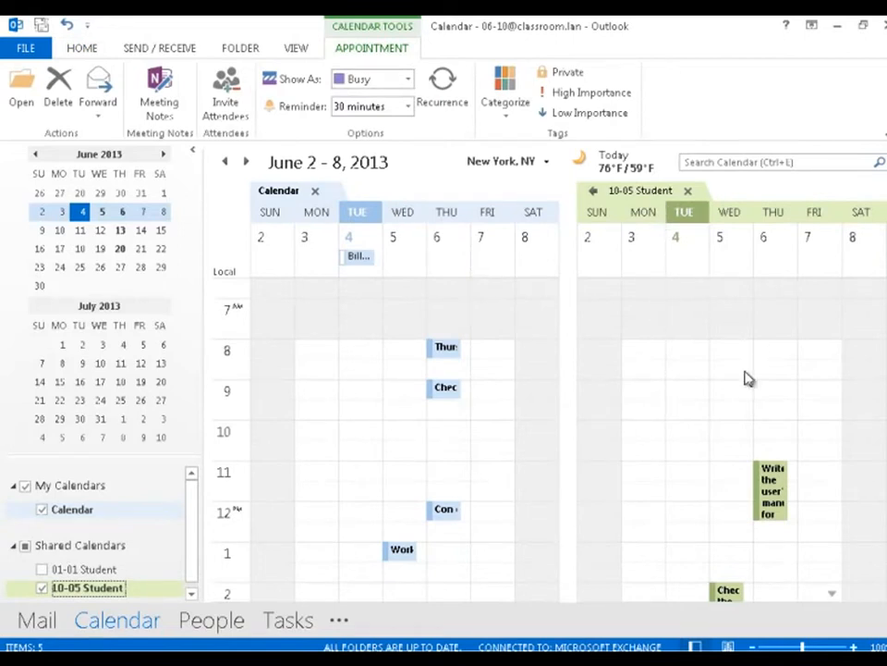
mouse_move(773, 490)
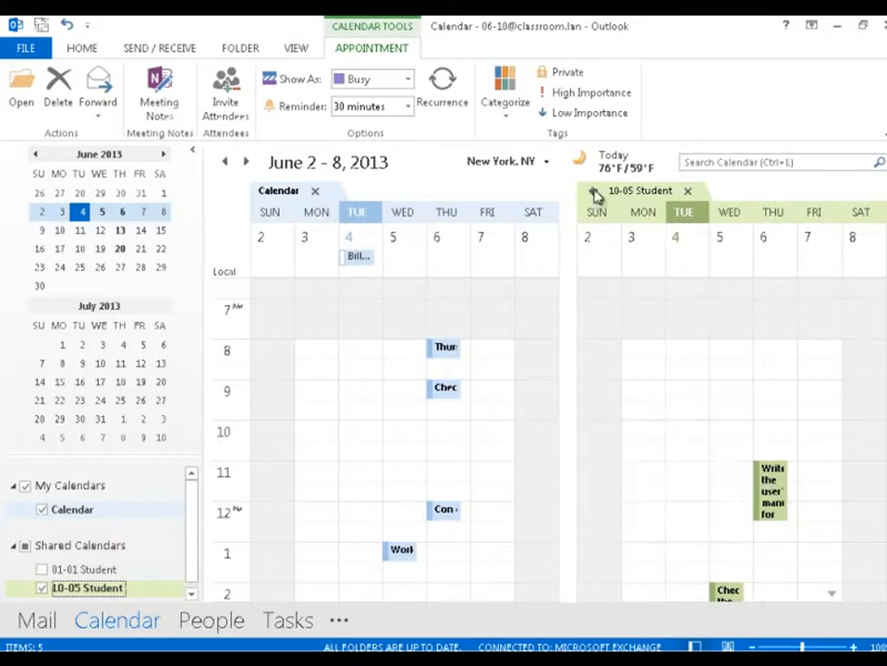
mouse_move(595, 194)
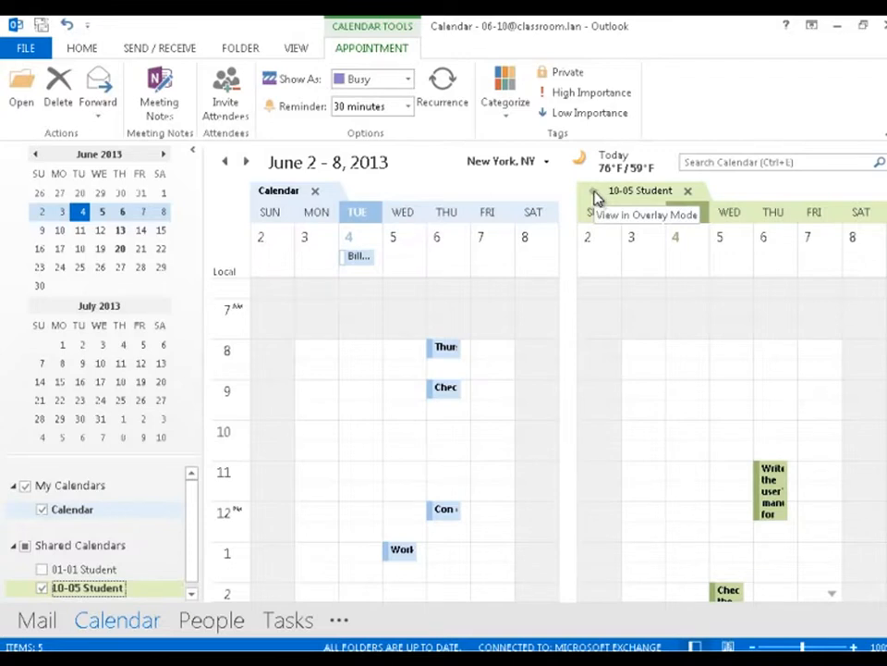
left_click(595, 194)
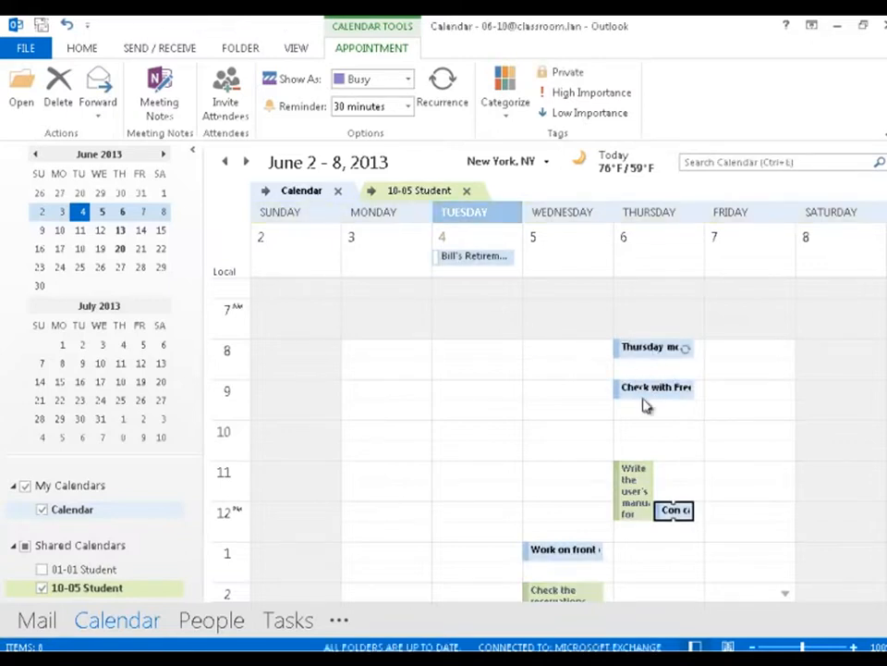
mouse_move(624, 481)
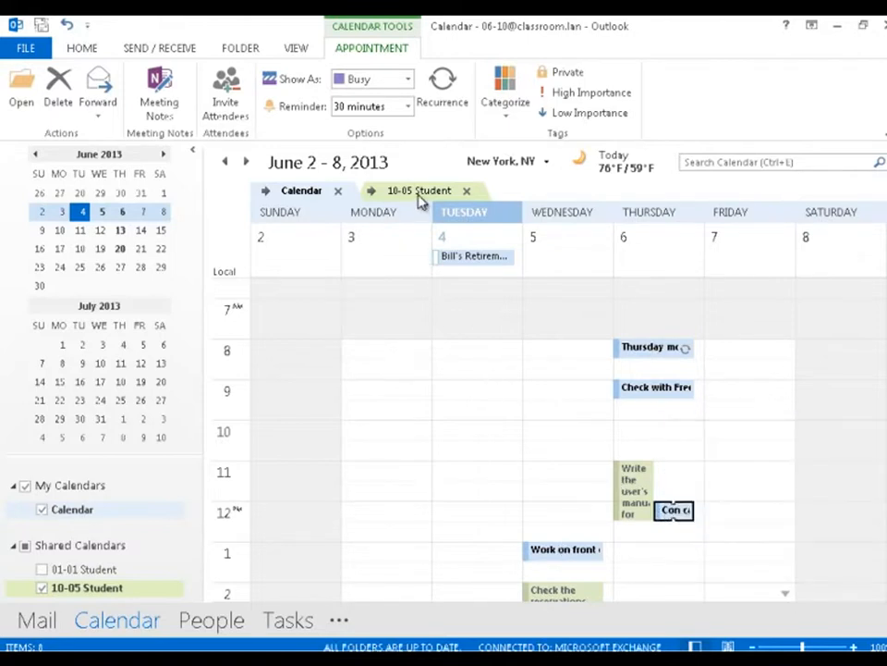
left_click(418, 190)
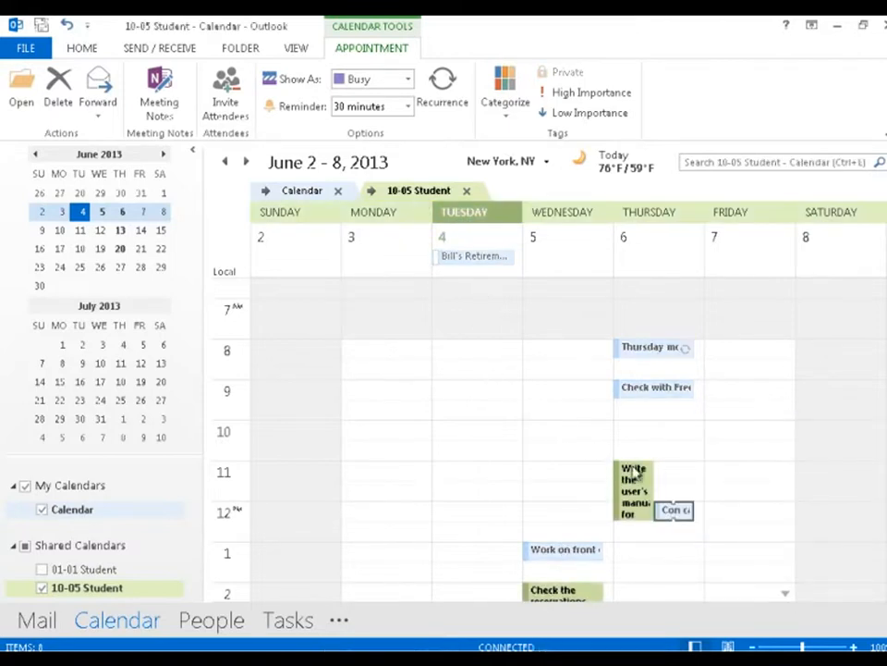
mouse_move(662, 350)
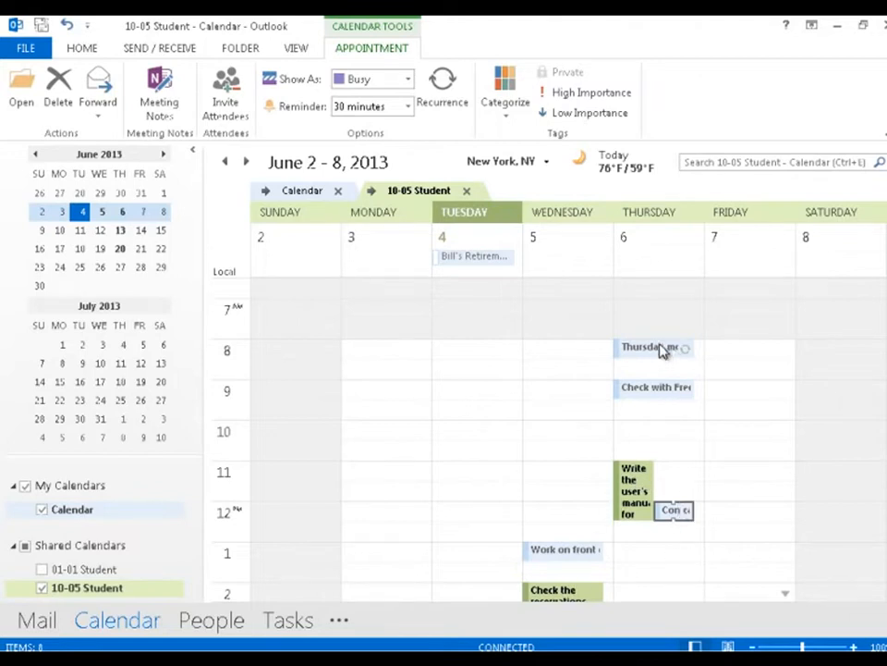
mouse_move(658, 348)
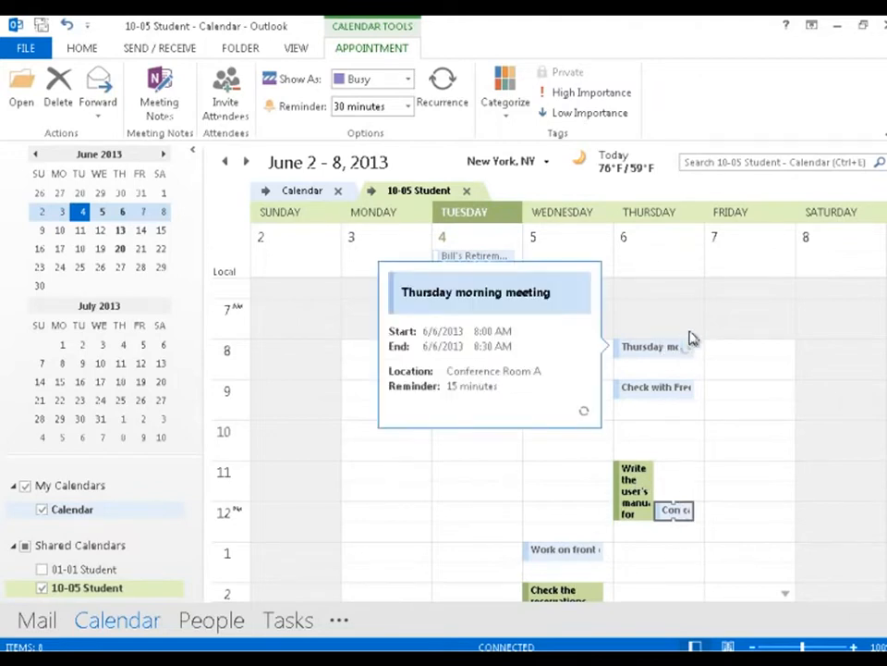
mouse_move(642, 321)
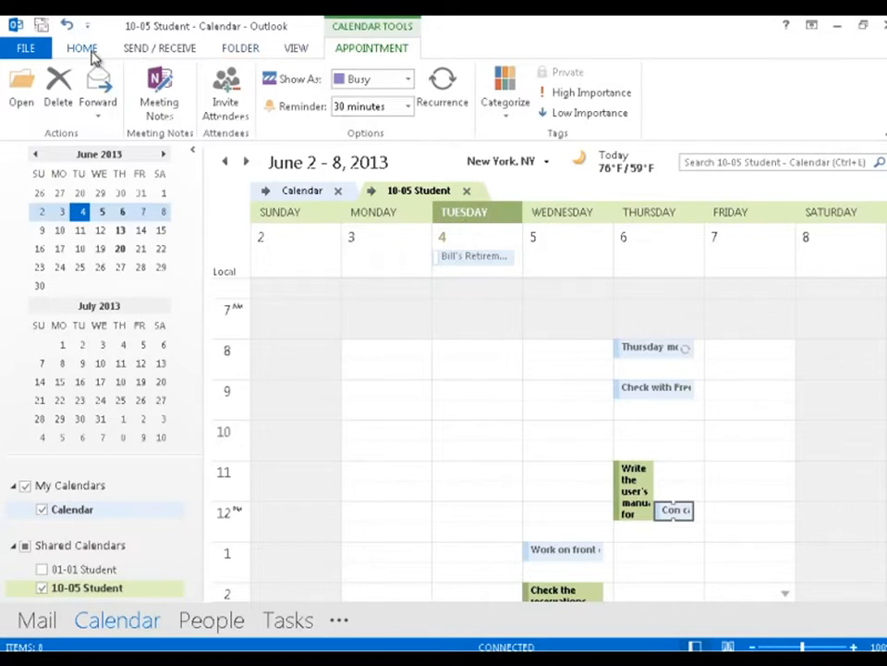
left_click(82, 49)
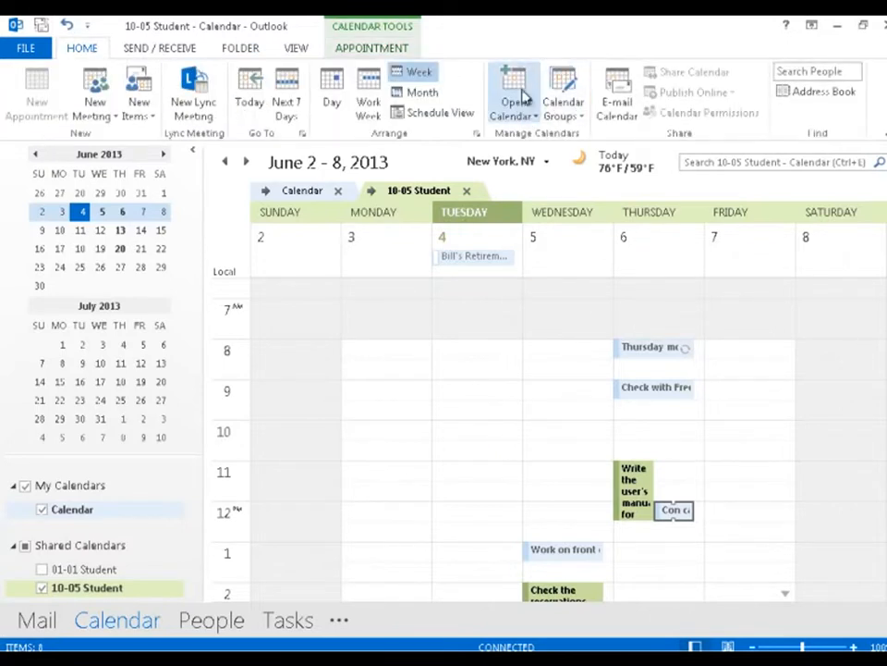
left_click(510, 92)
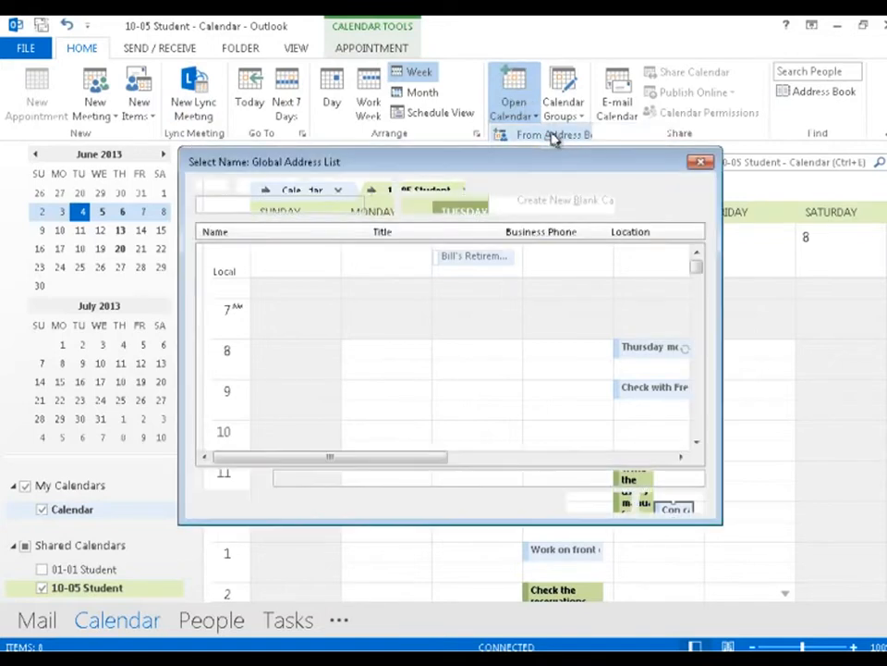
type("1")
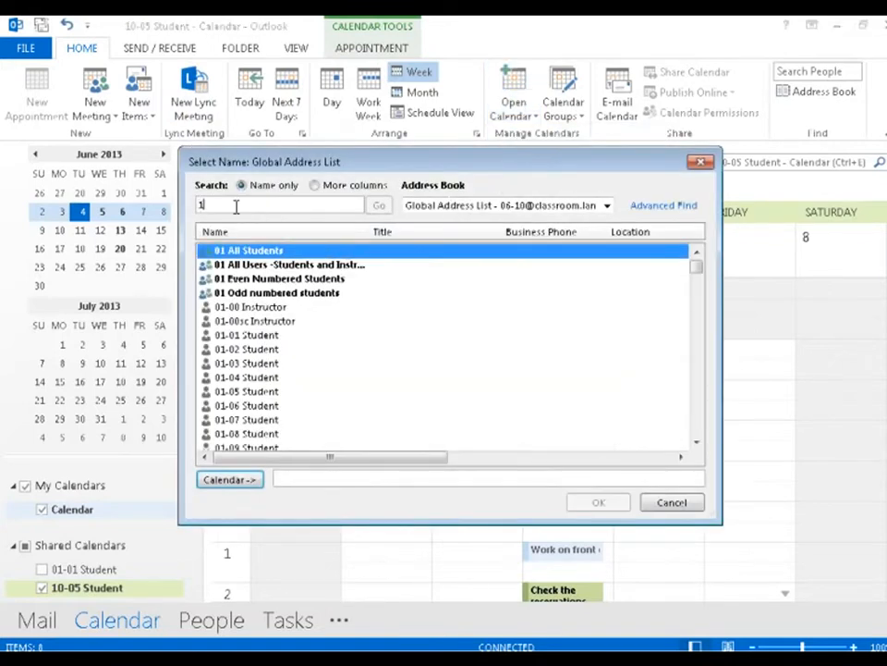
type("0")
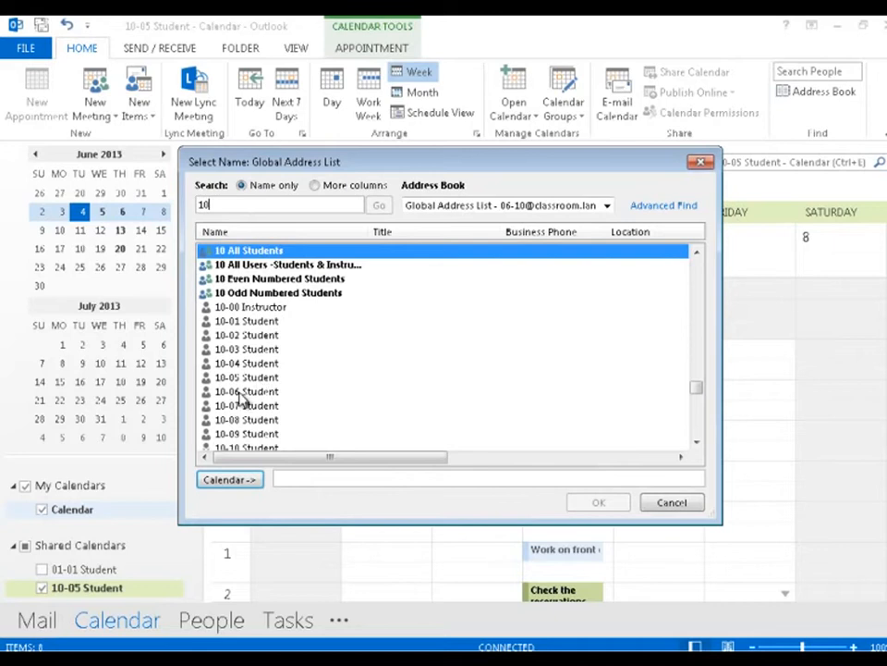
left_click(246, 392)
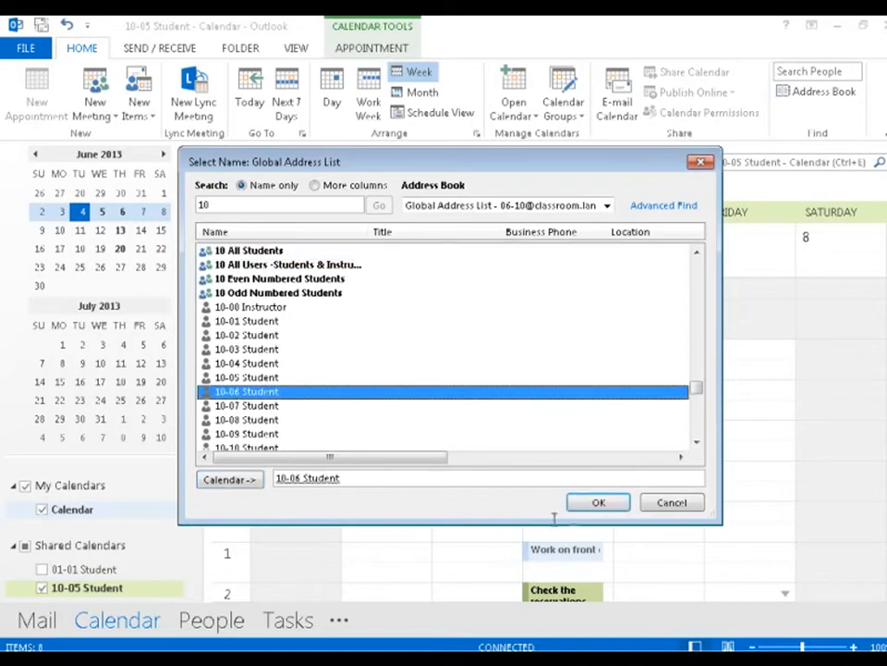
left_click(597, 503)
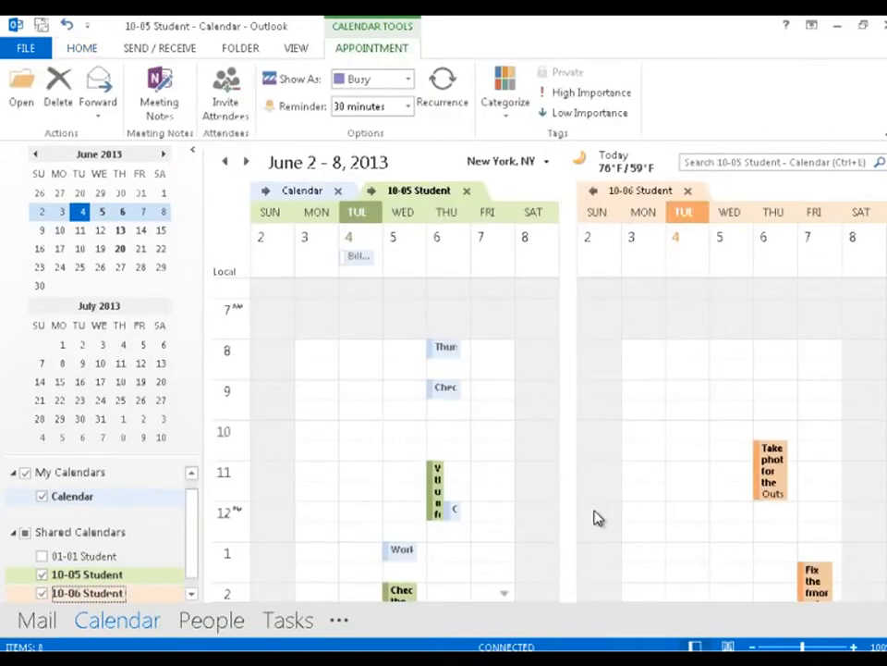
mouse_move(669, 363)
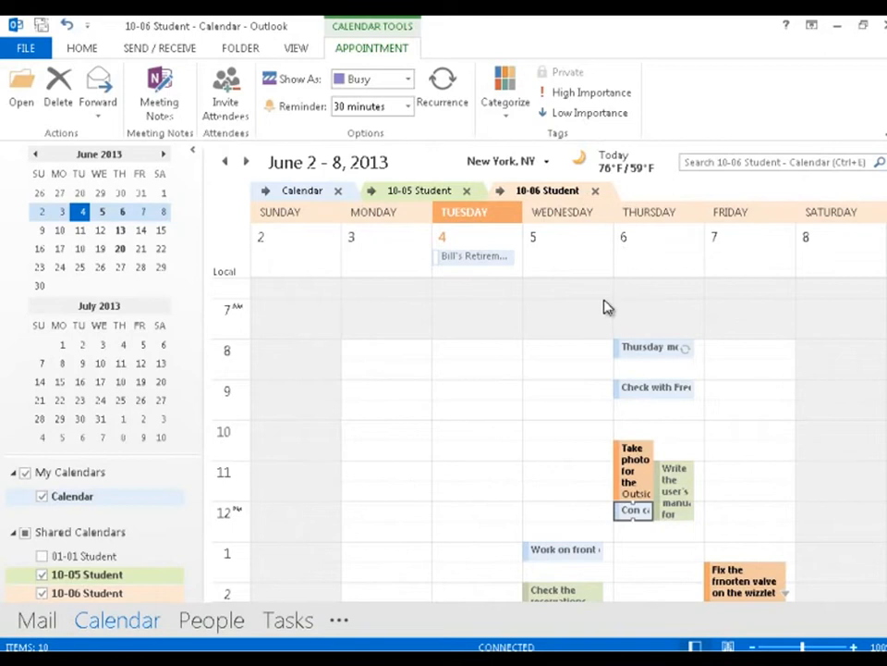
mouse_move(547, 369)
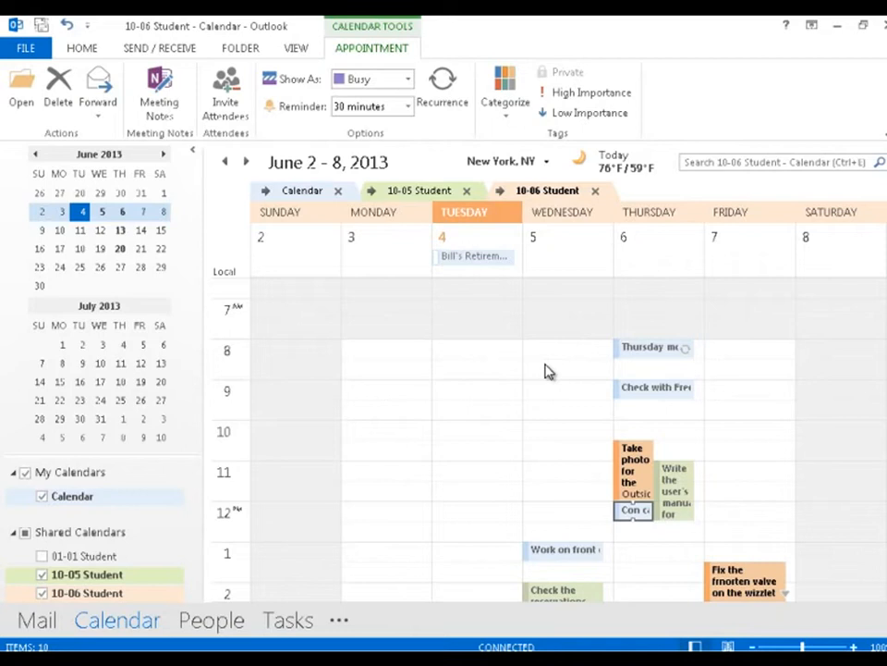
mouse_move(673, 442)
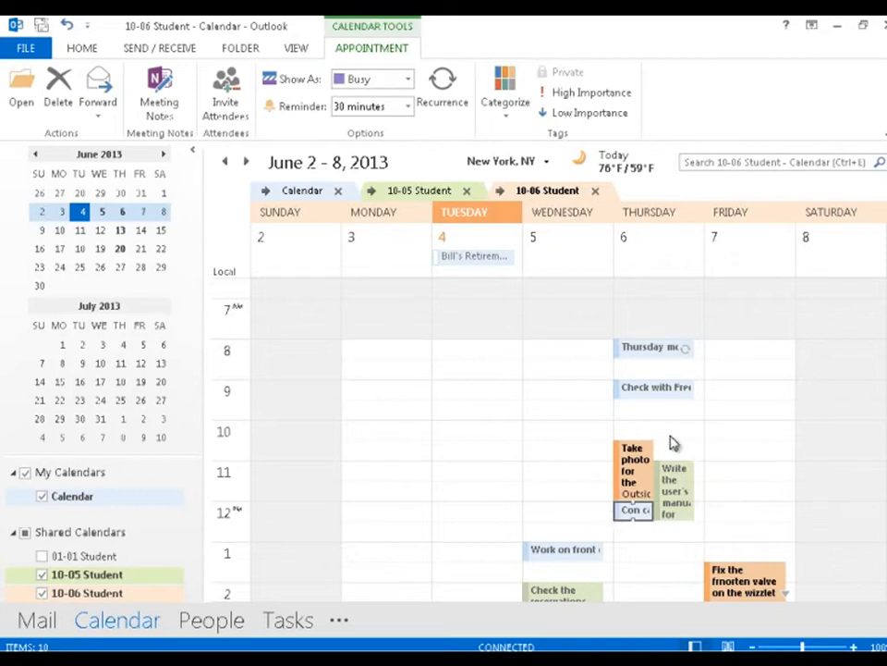
mouse_move(595, 443)
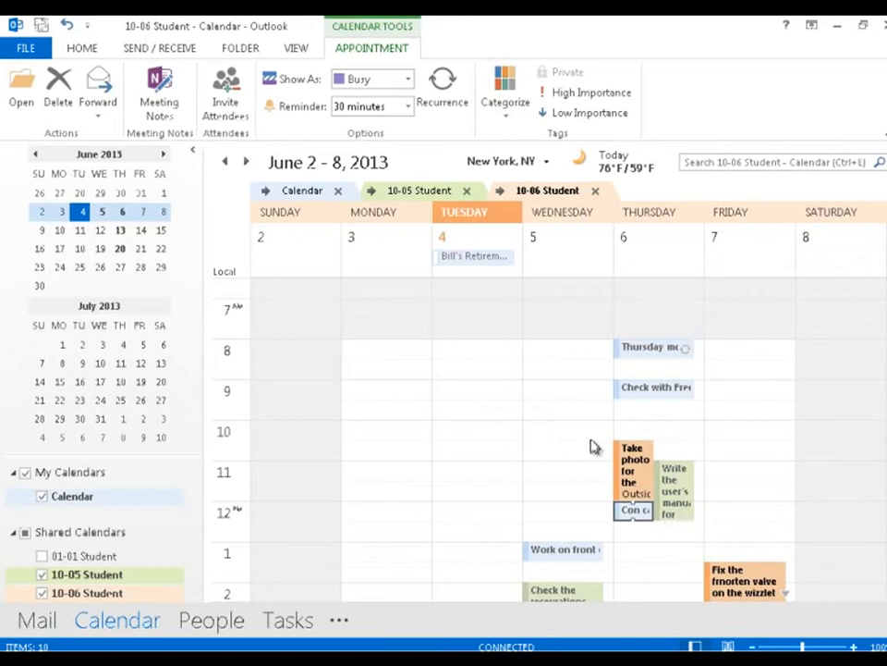
mouse_move(590, 436)
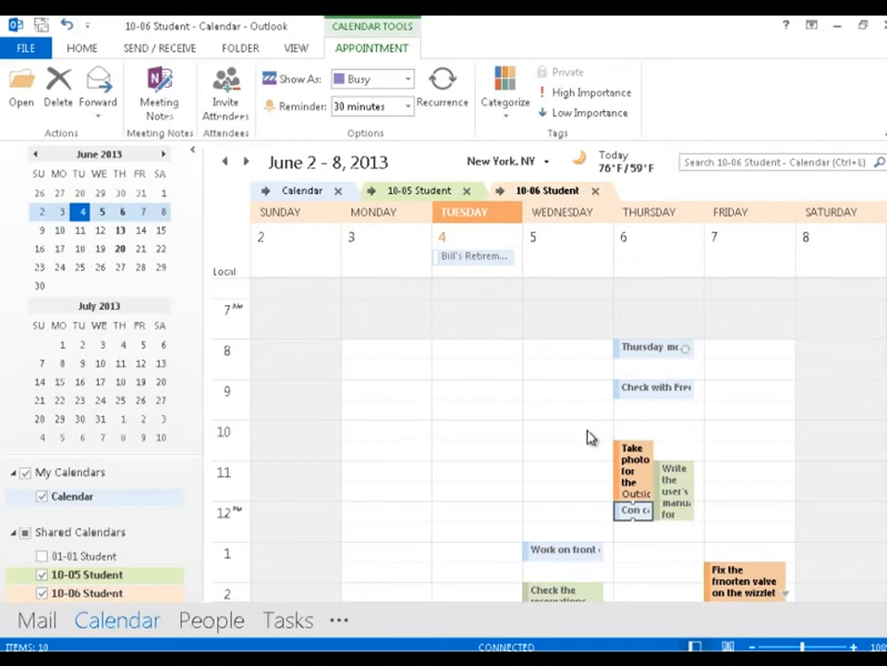
mouse_move(375, 484)
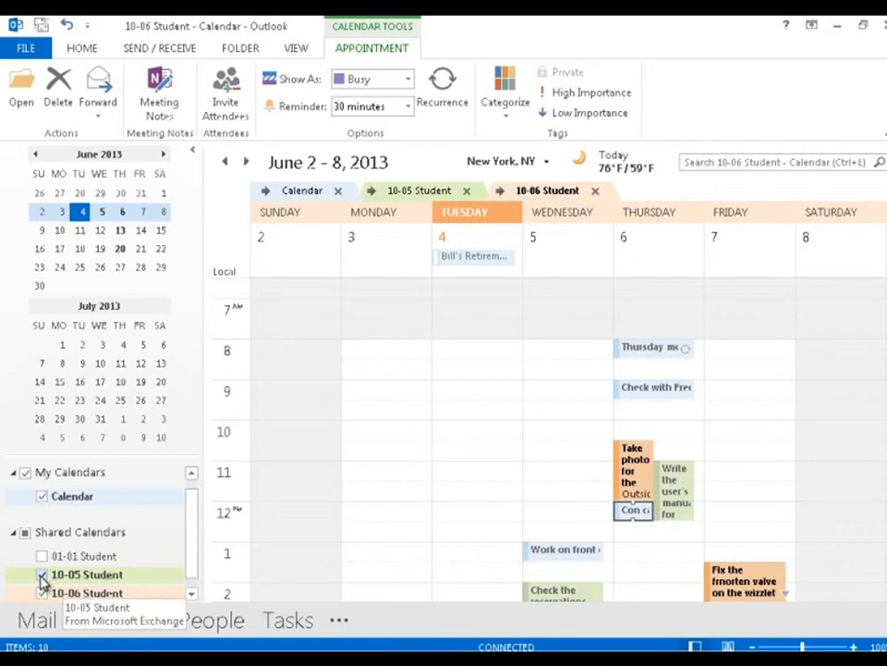
- Close the 10-06 Student calendar so only 10-05 Student stays overlaid on your own
left_click(43, 573)
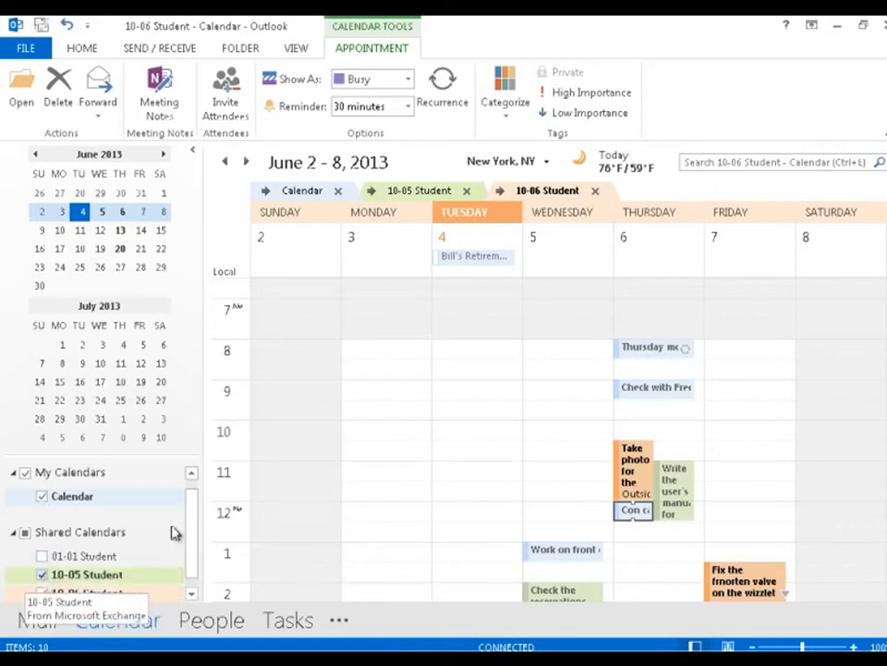
left_click(42, 592)
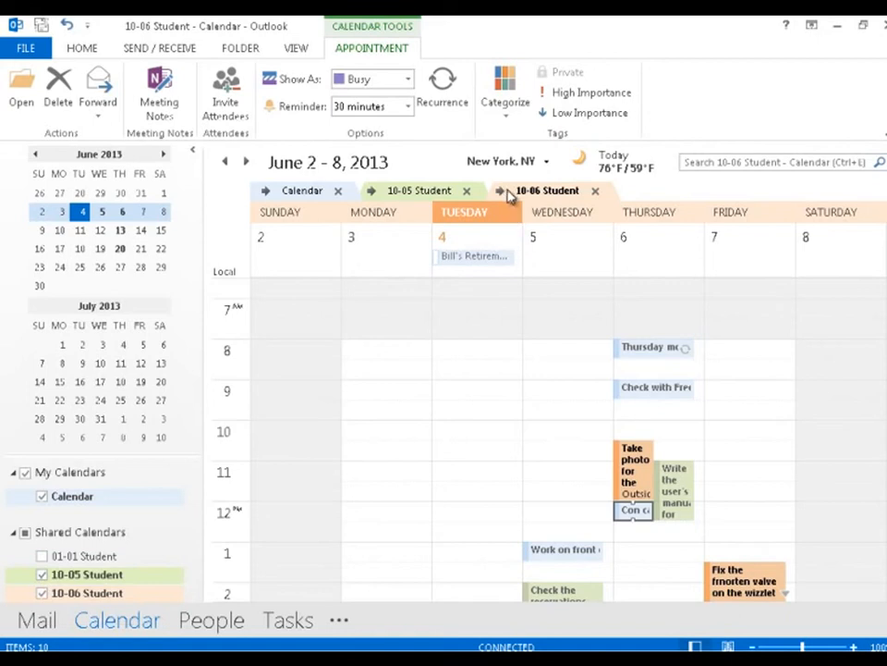
mouse_move(595, 192)
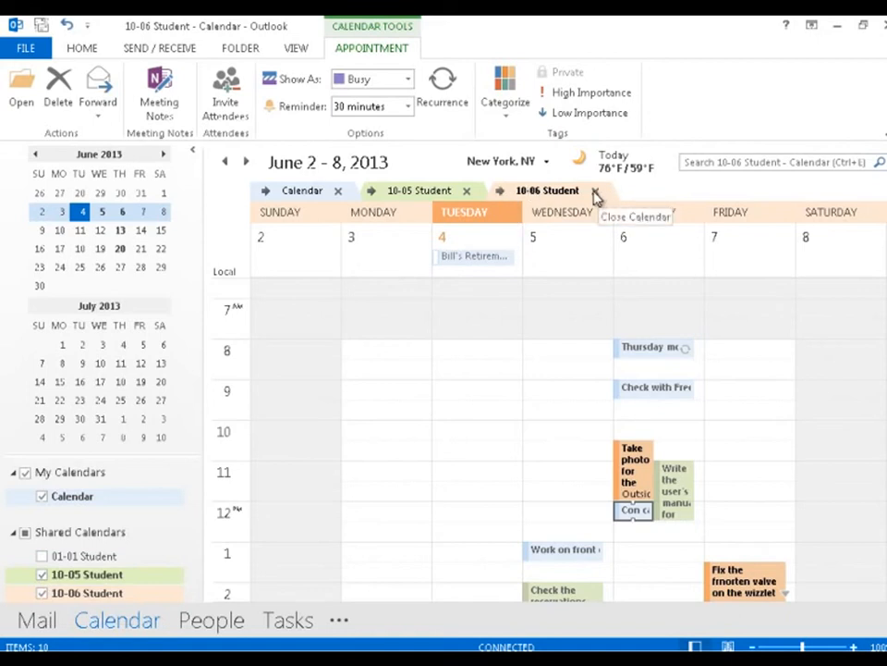
left_click(594, 190)
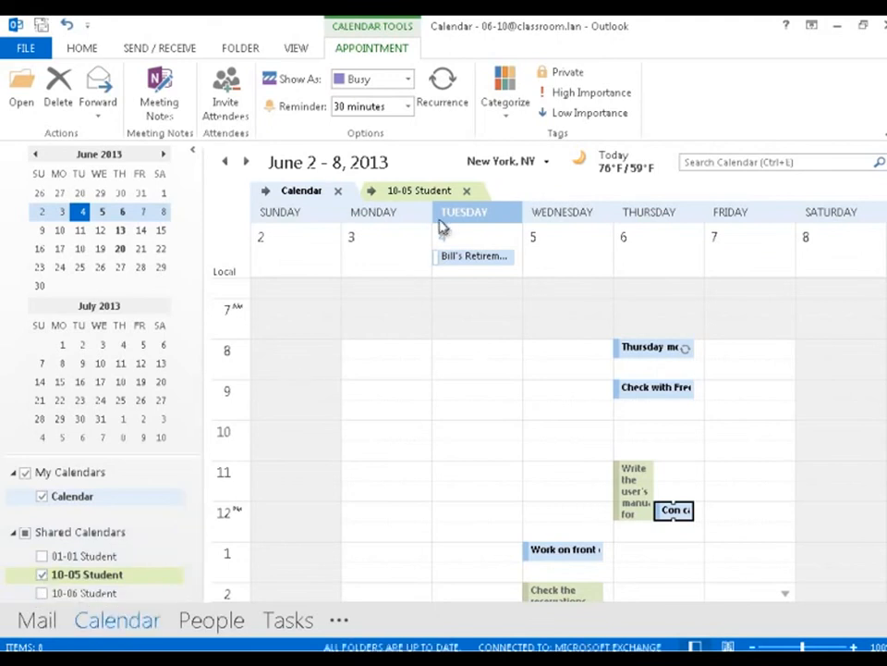
mouse_move(44, 578)
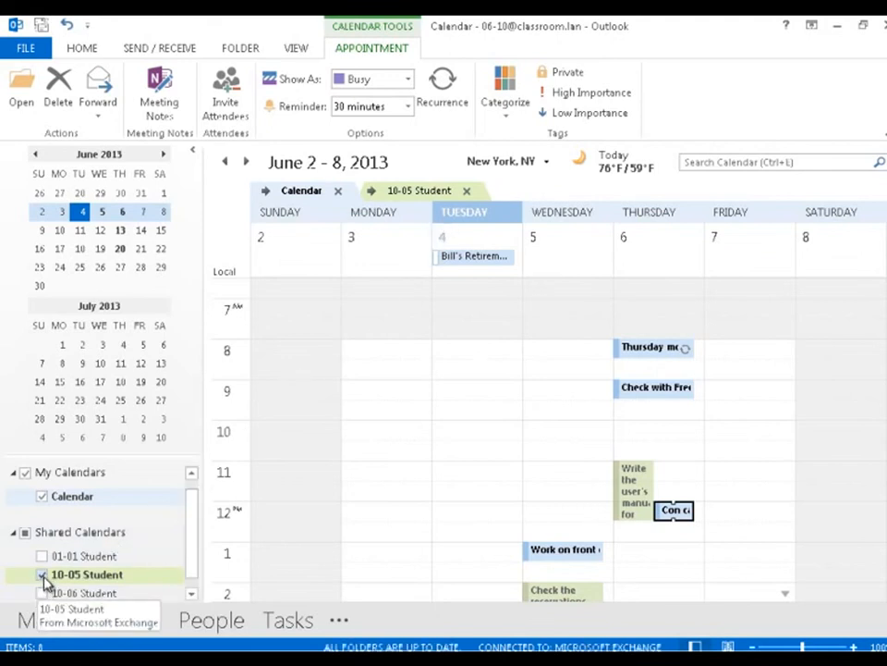